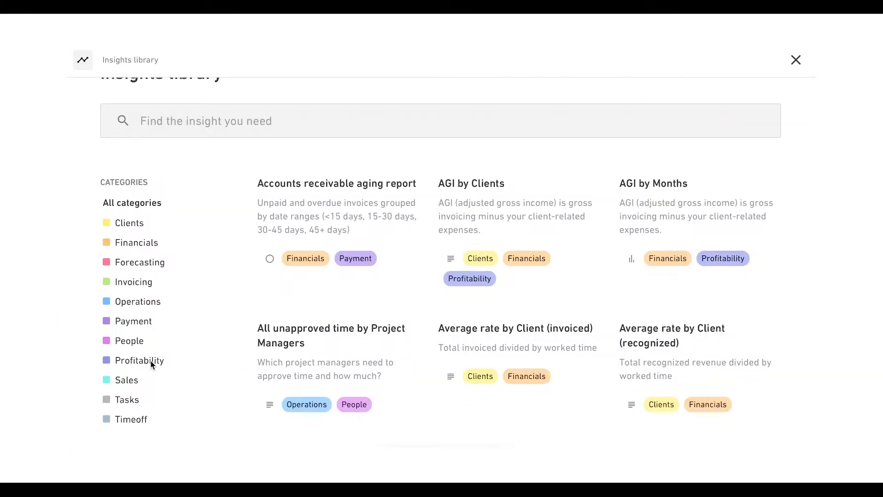
Step: Filter the library to Profitability and open Profitability by Client (recognized)
click(140, 360)
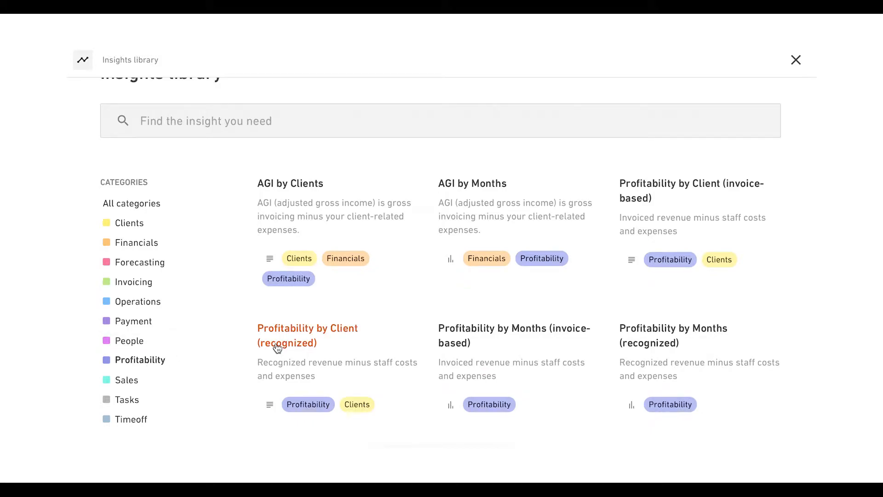
click(308, 335)
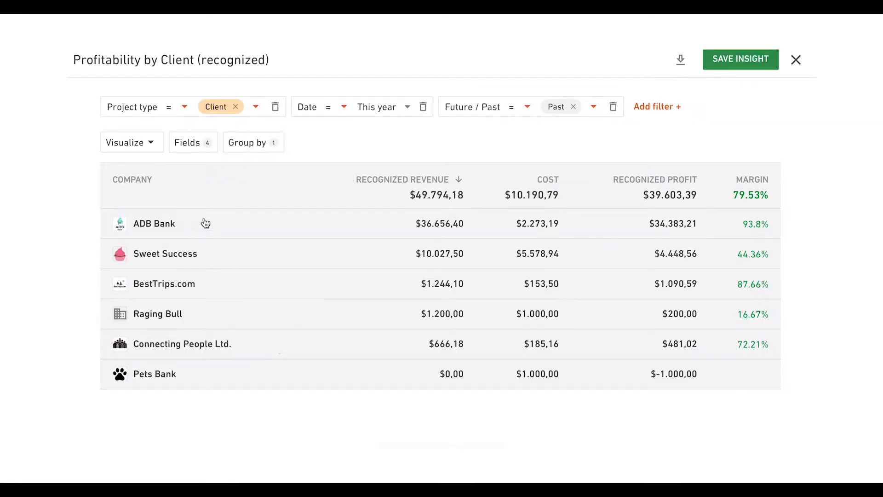
Step: Remove the Cost and Recognized revenue fields from the table
click(190, 142)
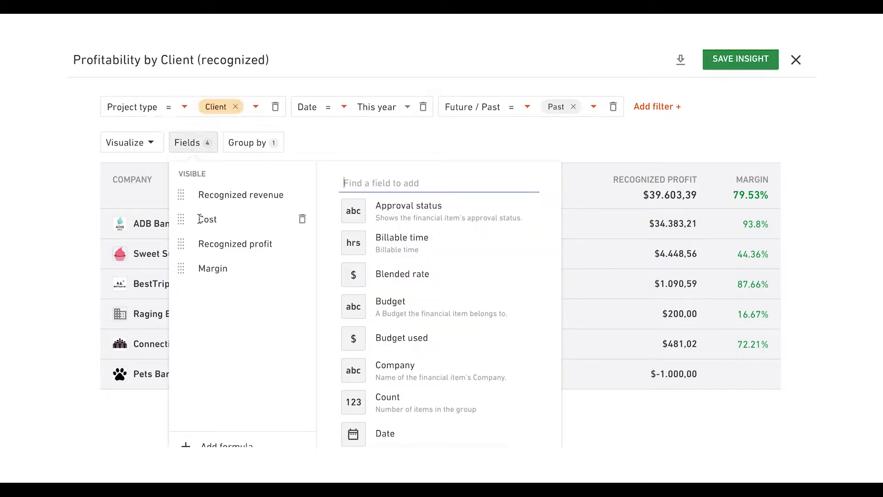
click(303, 219)
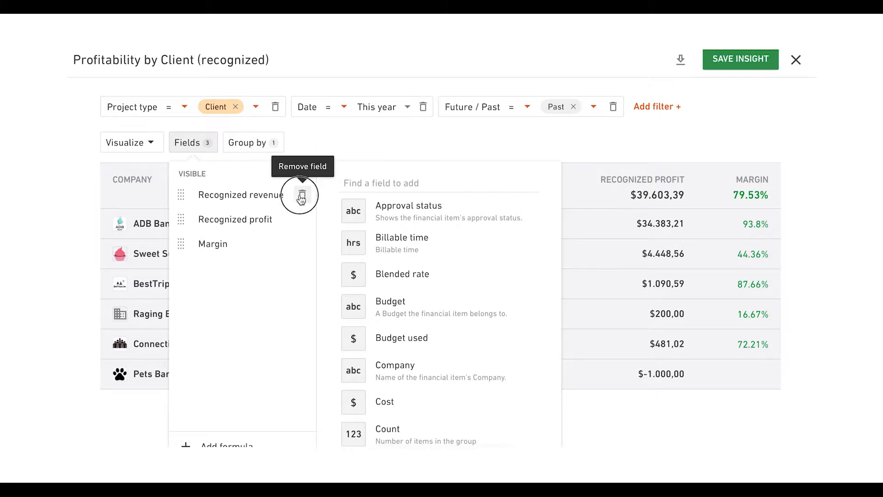
click(301, 194)
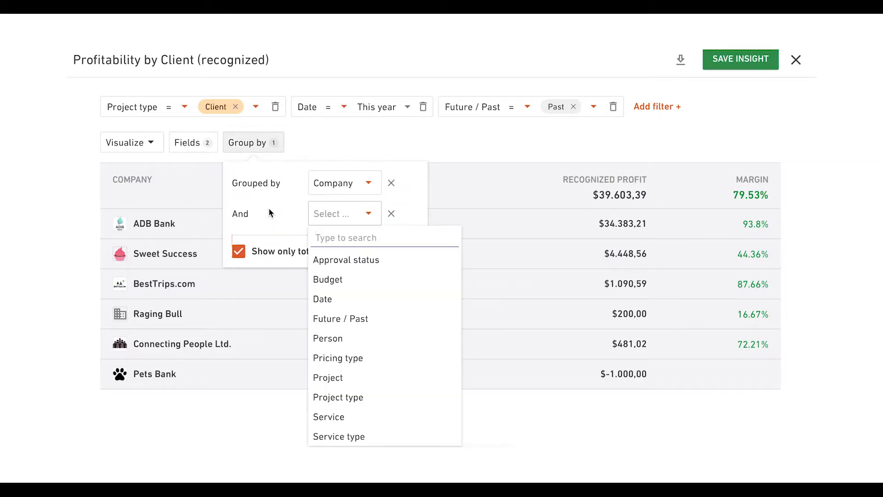
Step: Add Service type as a pivoted grouping and save the insight
text(se)
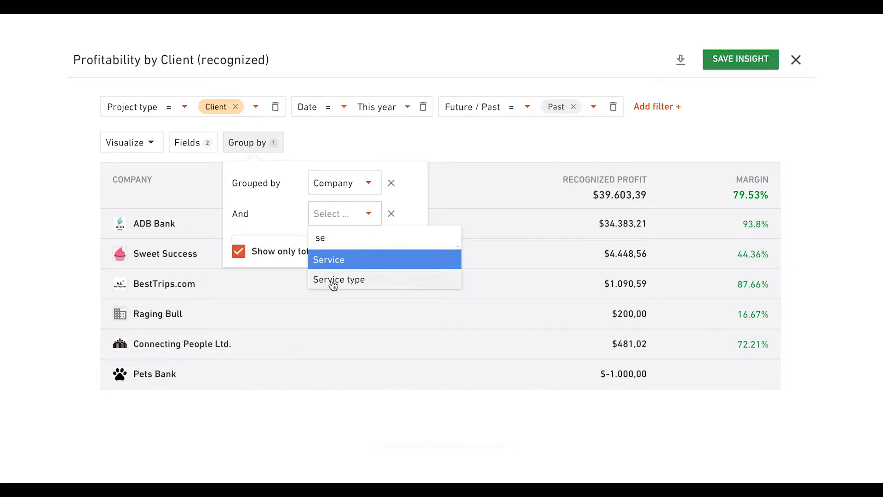
click(339, 280)
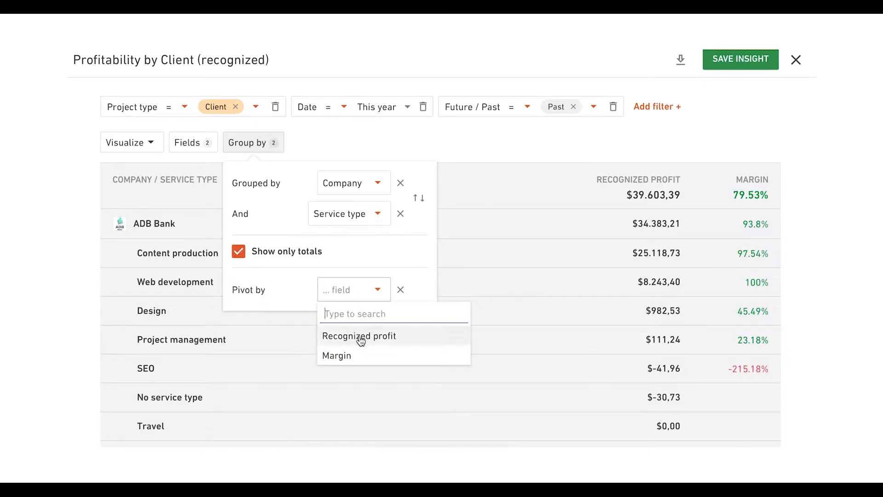
click(359, 336)
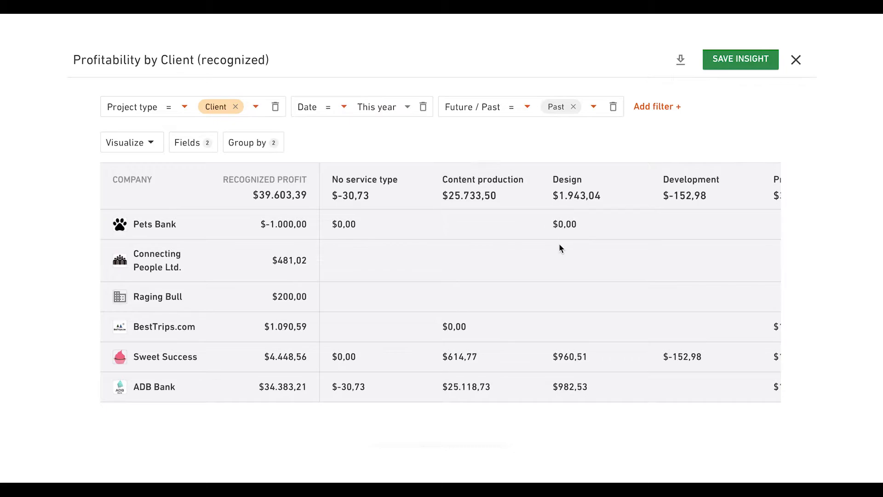
scroll(right, 3)
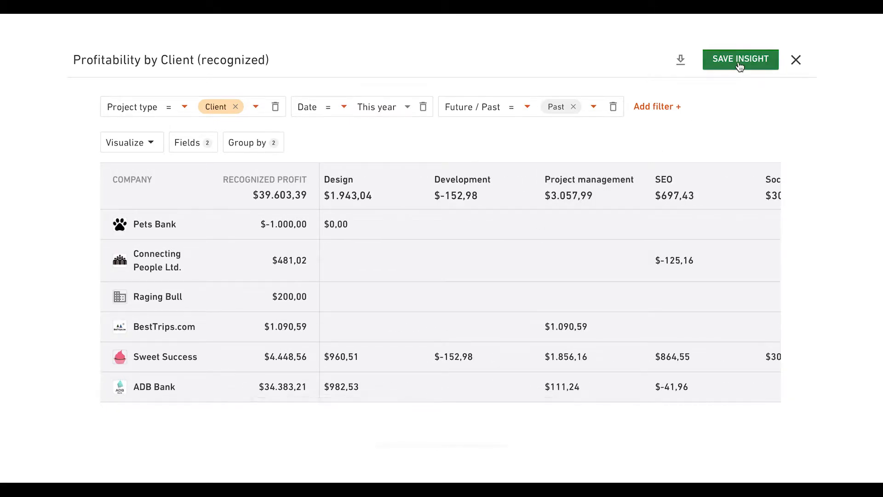
click(796, 59)
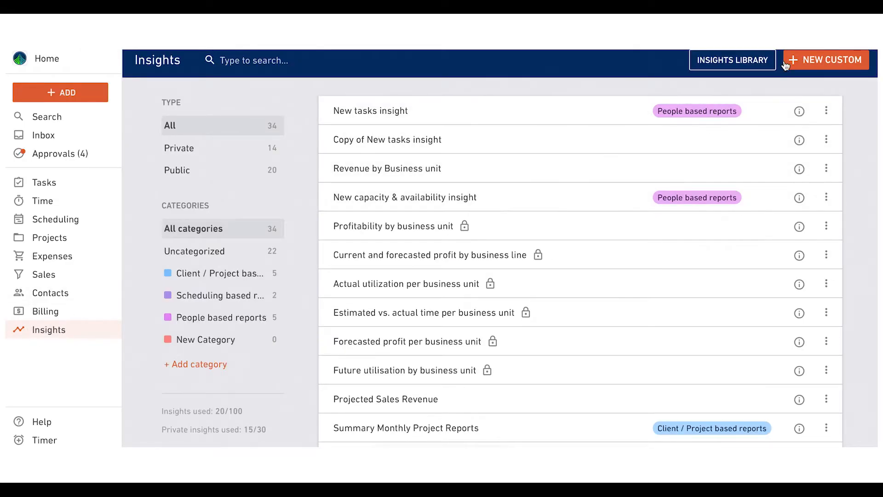
Step: Create a New Custom insight using Capacity & Availability as the data source
click(826, 60)
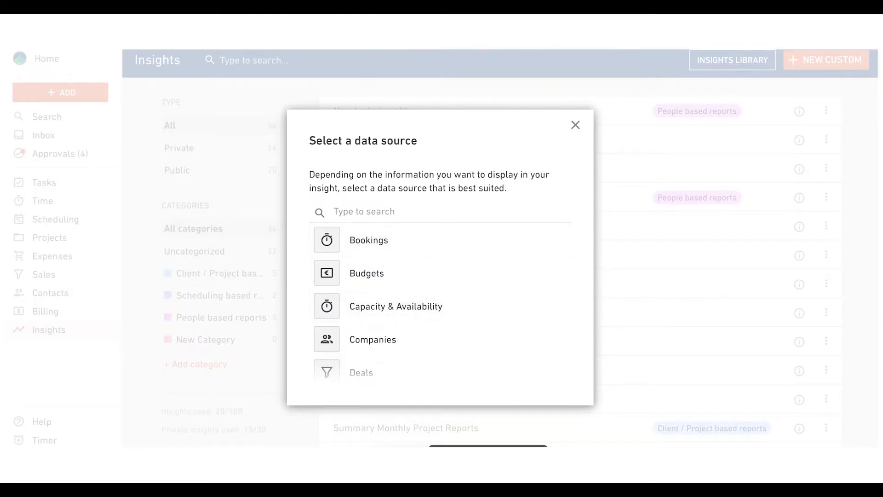
click(396, 306)
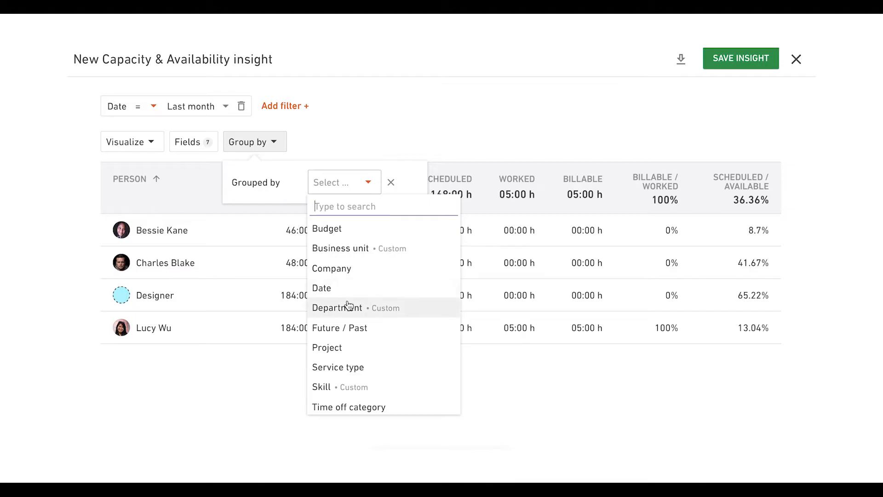
Step: Group capacity by Department for Next month, then open Billable utilization by People
click(336, 308)
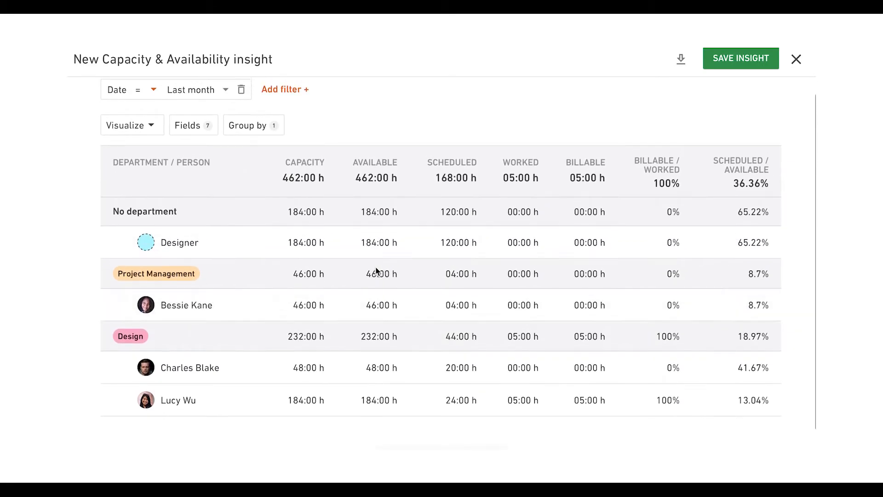
click(198, 90)
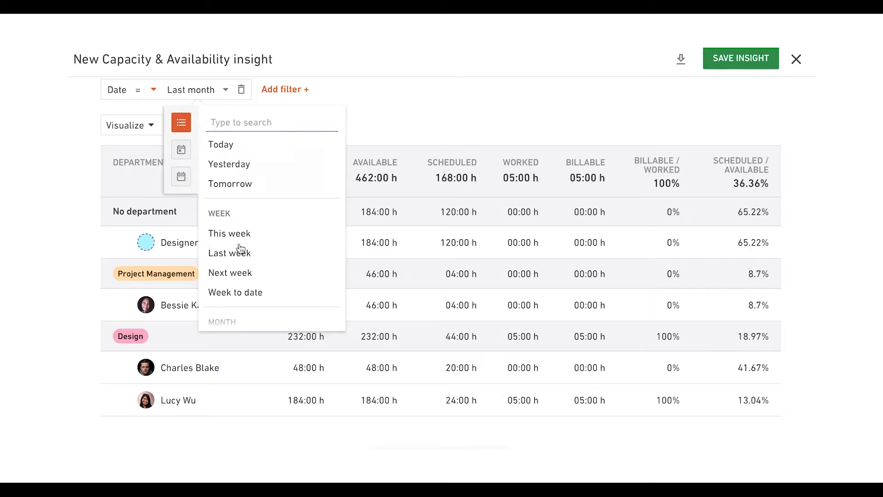
scroll(down, 3)
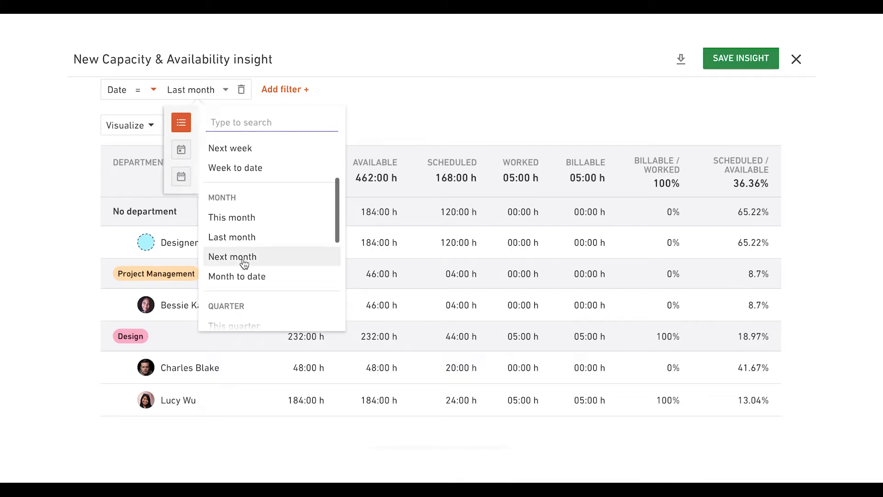
click(233, 256)
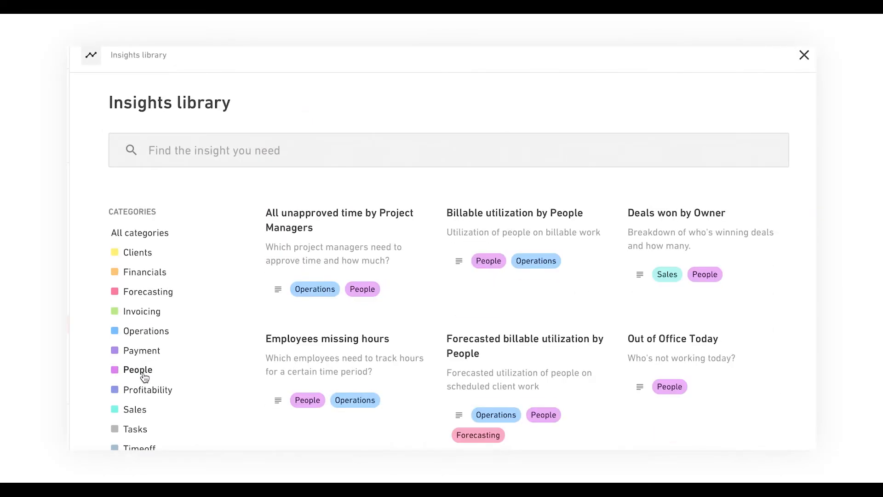
mouse_move(515, 213)
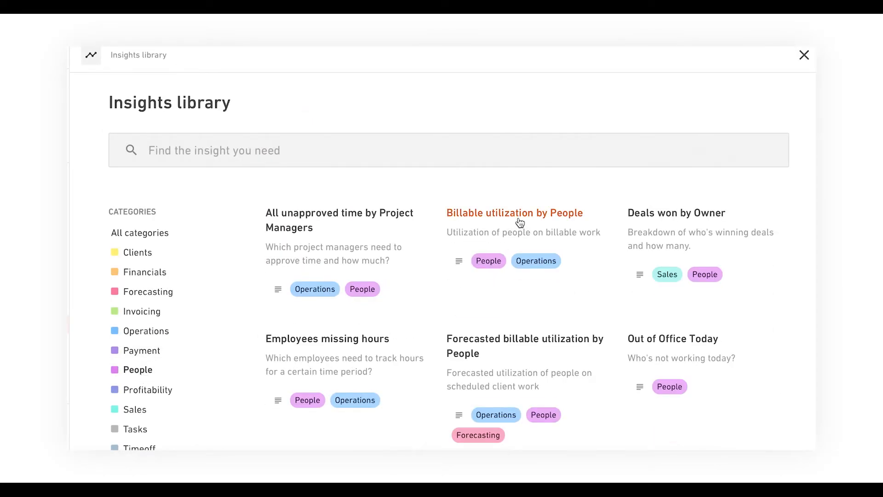
click(514, 213)
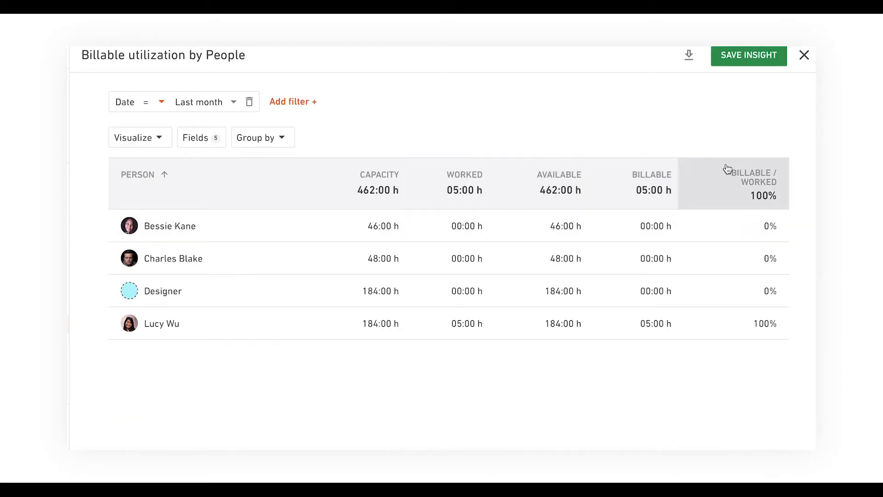
Step: Give the Billable / Worked column an 85% goal, green above and red below
click(751, 182)
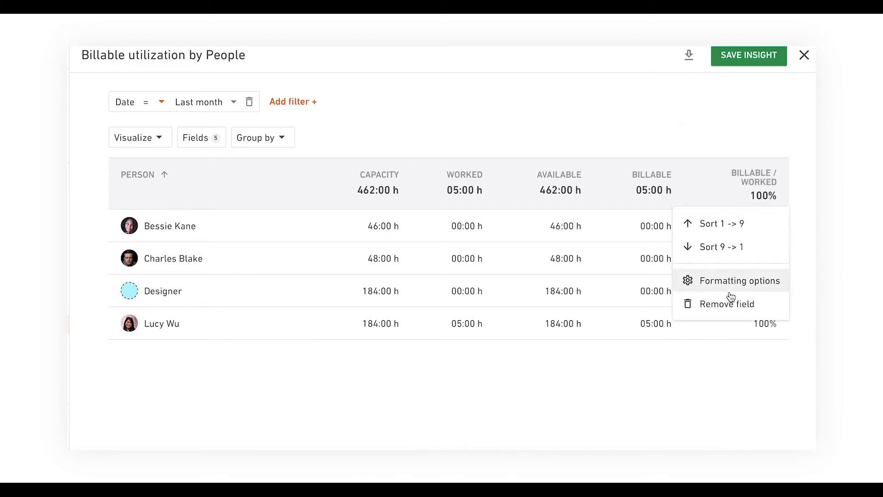
click(740, 281)
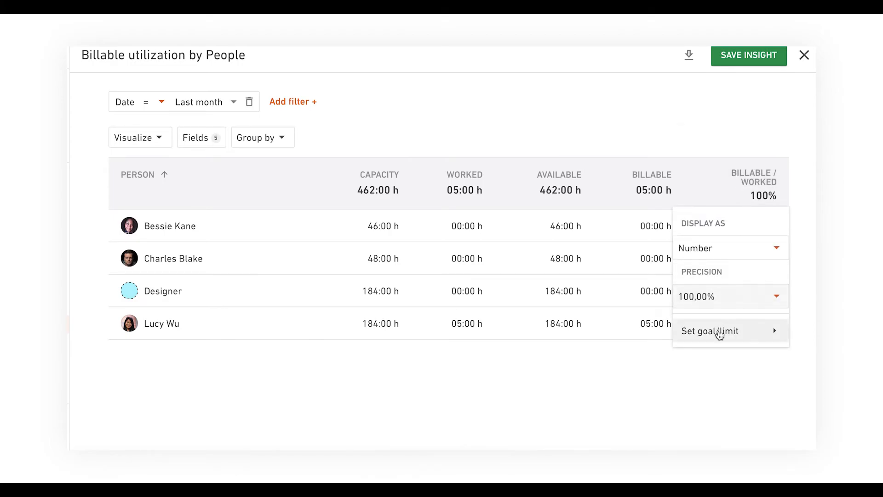
click(710, 331)
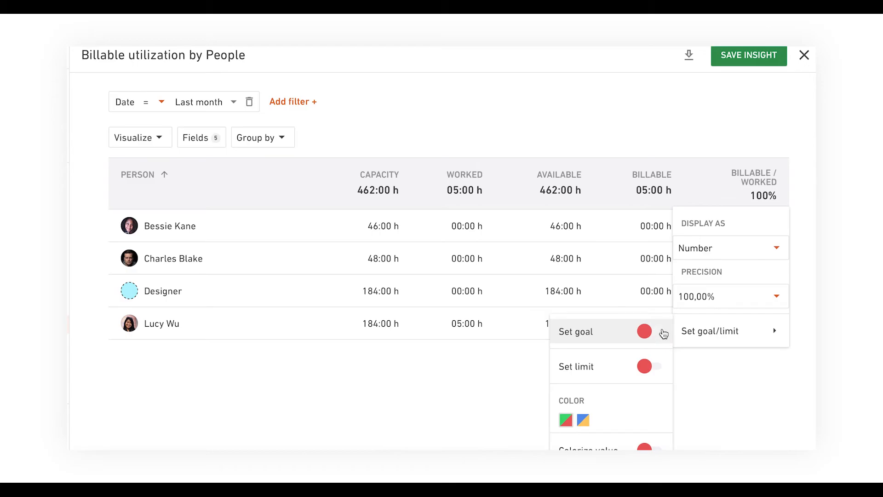
click(653, 331)
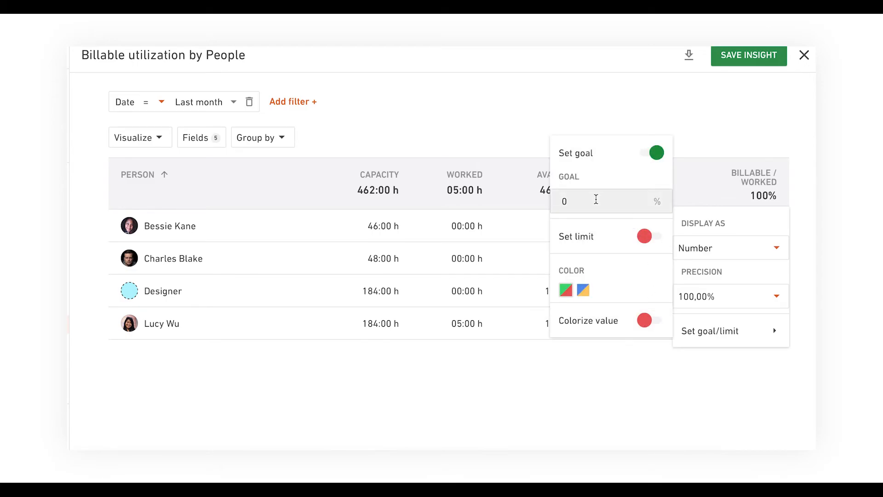
text(85)
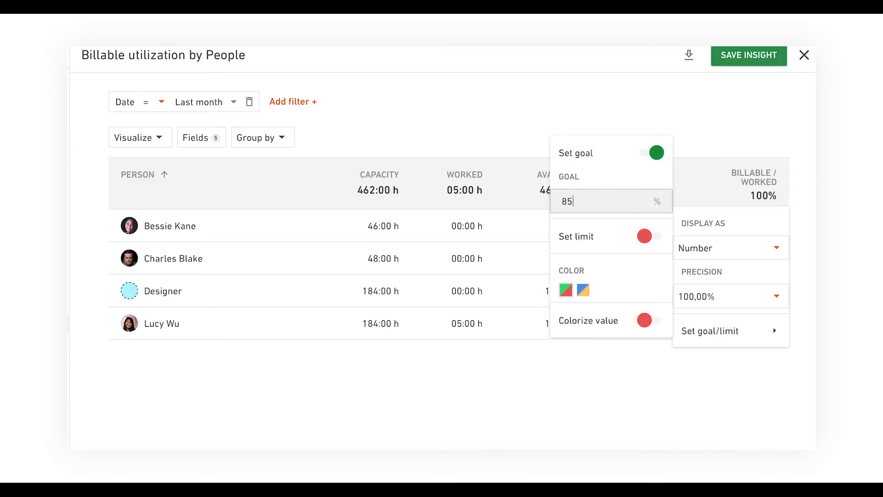
mouse_move(570, 299)
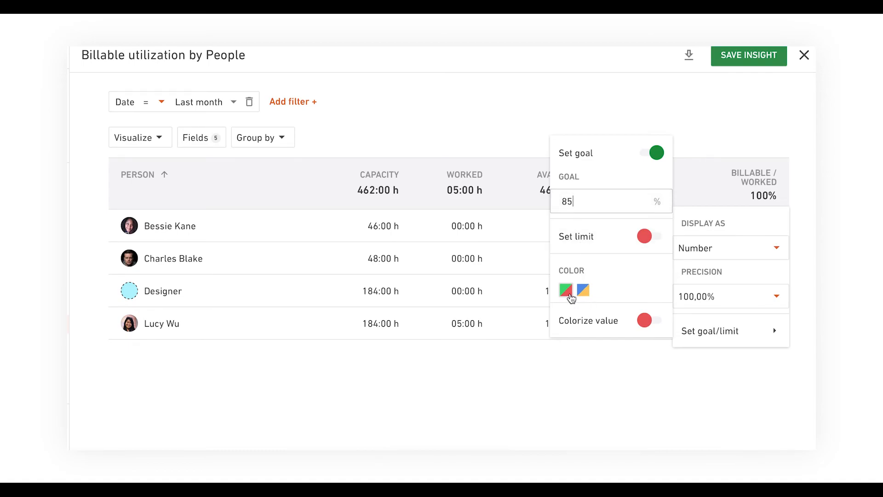
click(646, 321)
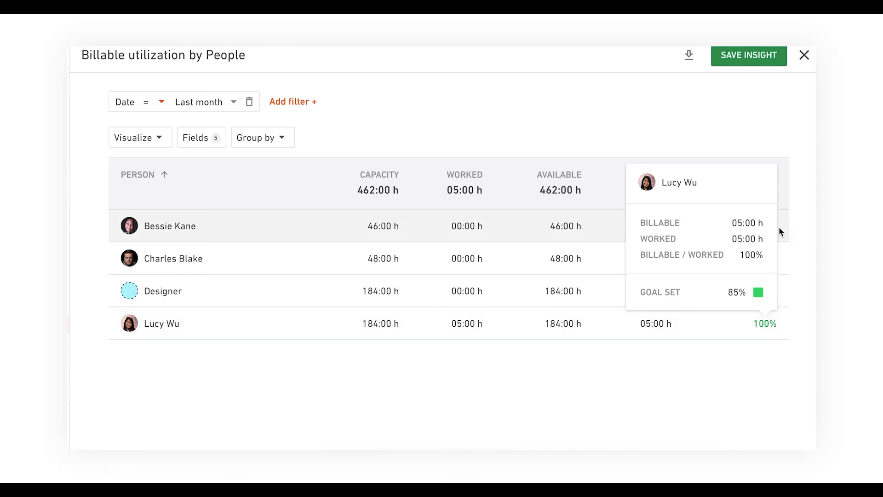
mouse_move(773, 258)
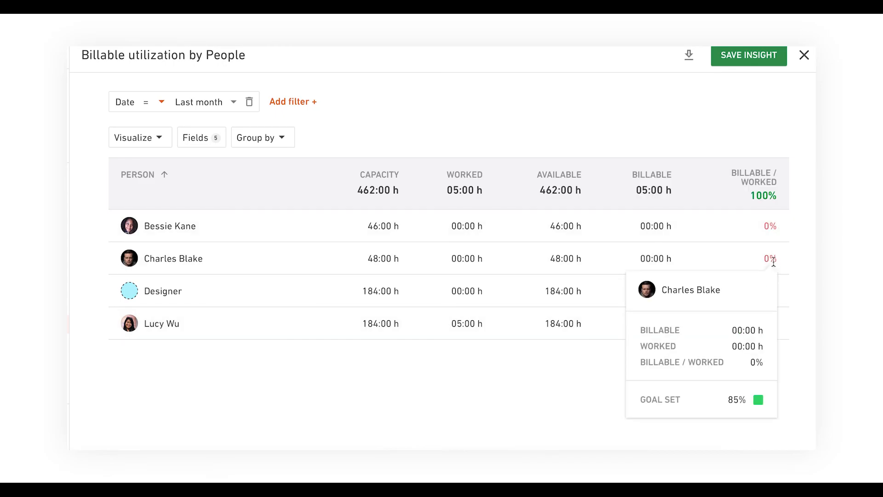